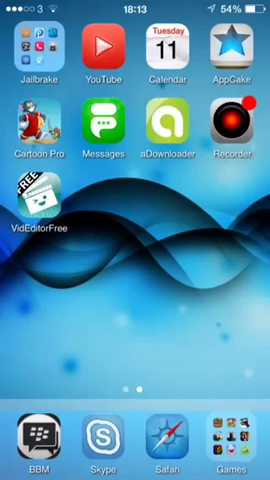
Launch Cartoon HD Pro and browse its category list down to Top Movie titles like Olympus Has Fallen
{"action": "left_click", "coordinate": [36, 134]}
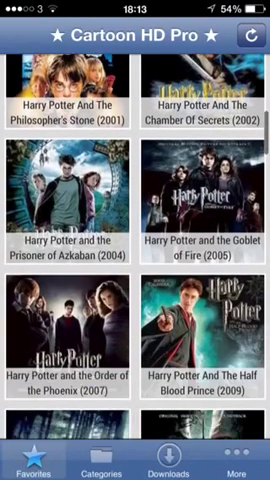
{"action": "scroll", "scroll_direction": "down", "scroll_amount": 3}
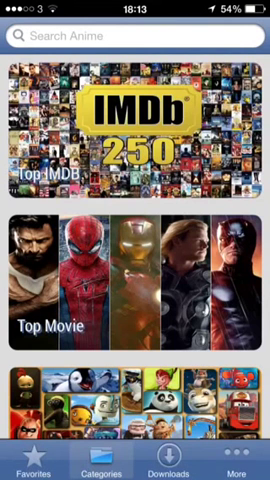
{"action": "scroll", "scroll_direction": "down", "scroll_amount": 3}
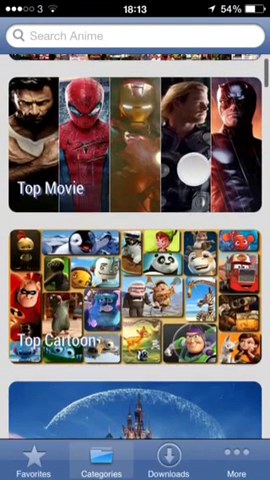
{"action": "scroll", "scroll_direction": "down", "scroll_amount": 3}
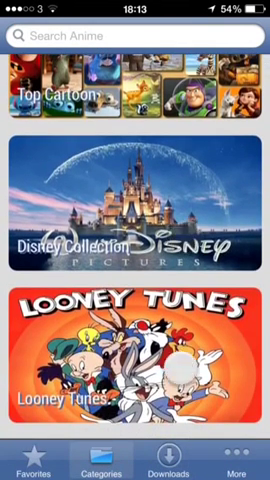
{"action": "scroll", "scroll_direction": "down", "scroll_amount": 3}
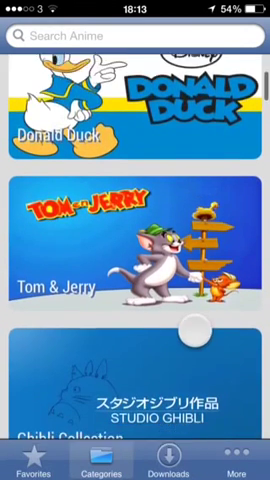
{"action": "scroll", "scroll_direction": "down", "scroll_amount": 3}
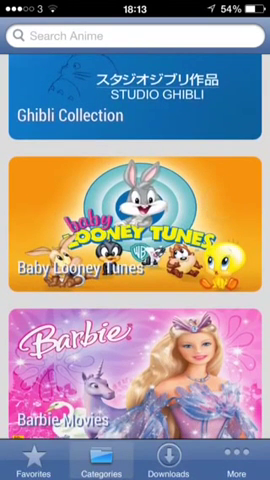
{"action": "scroll", "scroll_direction": "down", "scroll_amount": 3}
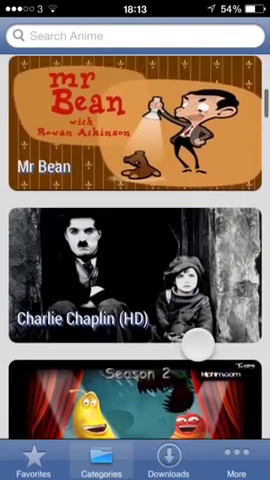
{"action": "scroll", "scroll_direction": "down", "scroll_amount": 3}
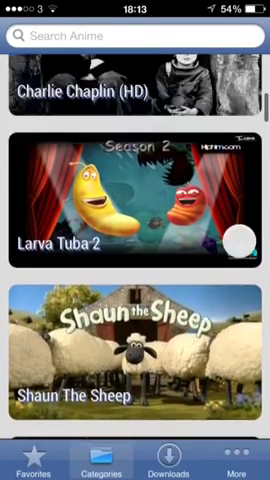
{"action": "scroll", "scroll_direction": "up", "scroll_amount": 3}
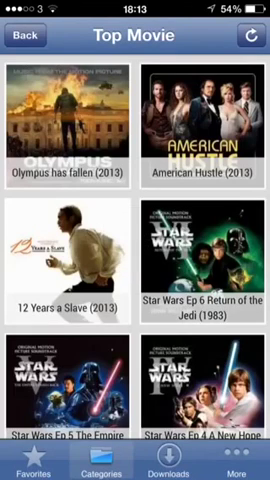
{"action": "scroll", "scroll_direction": "down", "scroll_amount": 3}
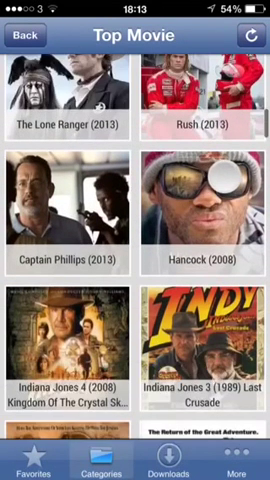
{"action": "scroll", "scroll_direction": "down", "scroll_amount": 3}
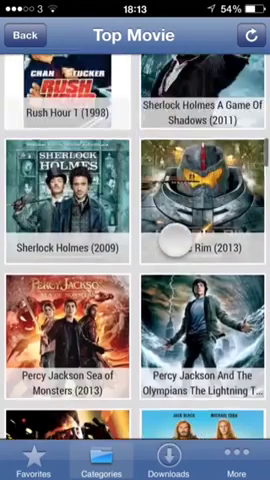
{"action": "left_click", "coordinate": [26, 40]}
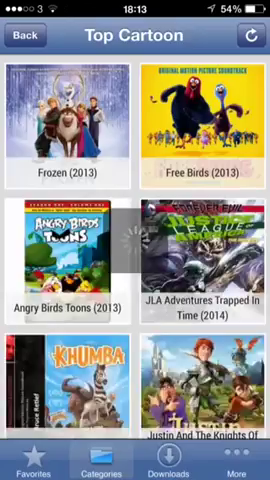
{"action": "scroll", "scroll_direction": "down", "scroll_amount": 3}
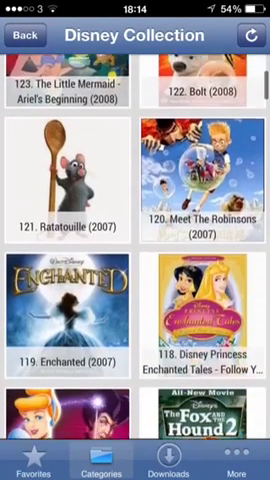
{"action": "left_click", "coordinate": [28, 40]}
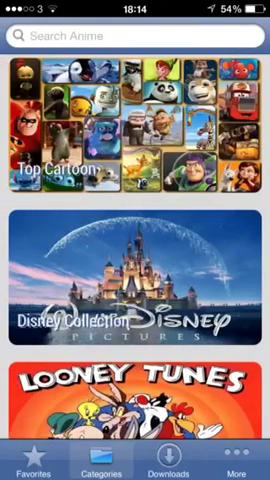
Return to the home screen and launch AppCake
{"action": "key", "text": "home"}
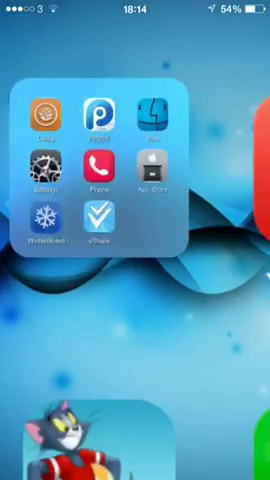
{"action": "left_click", "coordinate": [96, 156]}
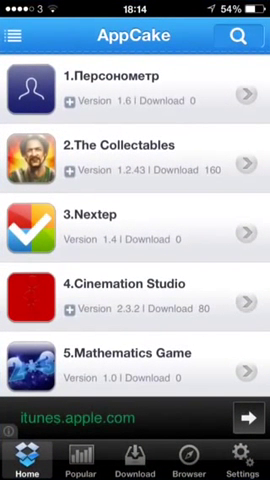
Search AppCake for "Cartoon" and locate Cartoon HD Pro with its 21.60 MB installer
{"action": "left_click", "coordinate": [238, 36]}
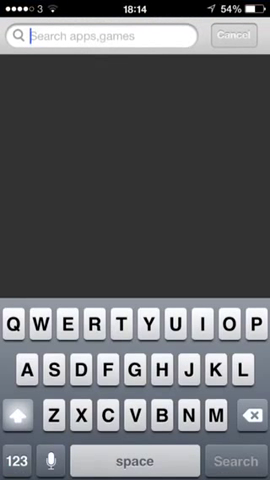
{"action": "type", "text": "Ca"}
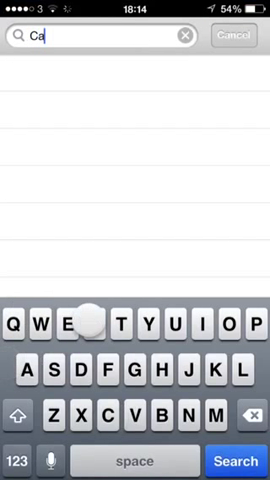
{"action": "type", "text": "rtoon"}
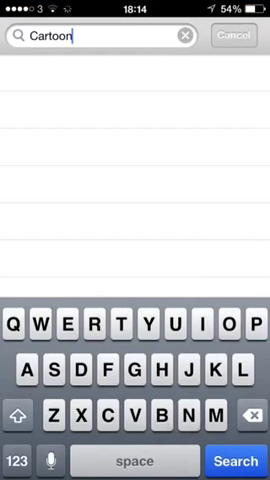
{"action": "left_click", "coordinate": [236, 460]}
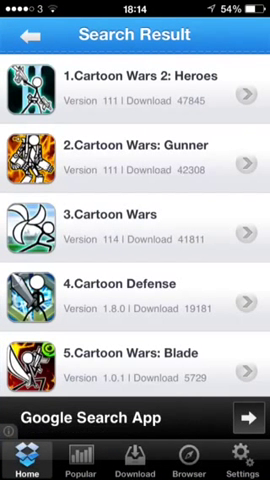
{"action": "scroll", "scroll_direction": "down", "scroll_amount": 3}
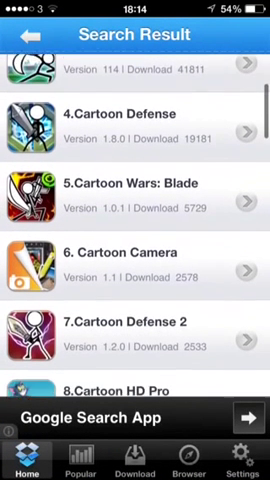
{"action": "scroll", "scroll_direction": "up", "scroll_amount": 3}
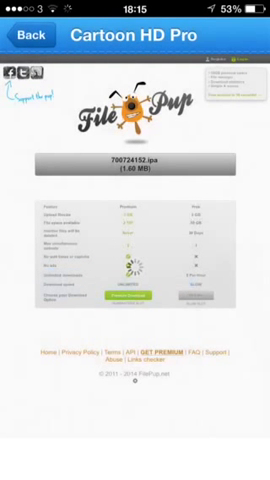
Start the 700724152.ipa installer download from the FilePup page
{"action": "scroll", "scroll_direction": "down", "scroll_amount": 3}
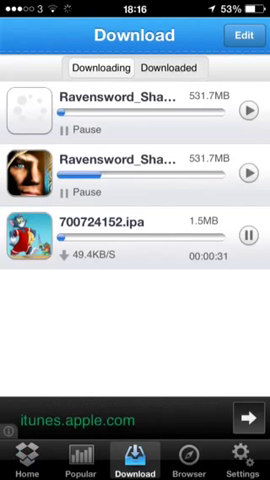
Delete the Ravensword entries and remaining download so the Downloading list is empty
{"action": "left_click", "coordinate": [242, 40]}
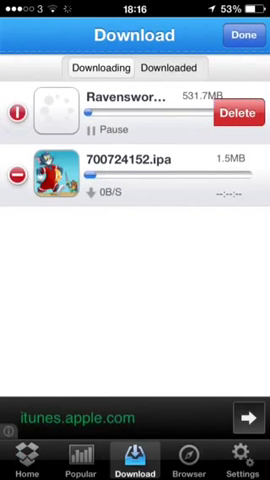
{"action": "left_click", "coordinate": [240, 110]}
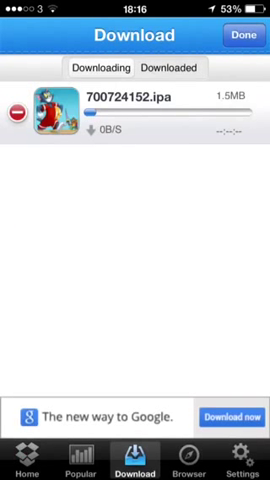
{"action": "left_click", "coordinate": [18, 108]}
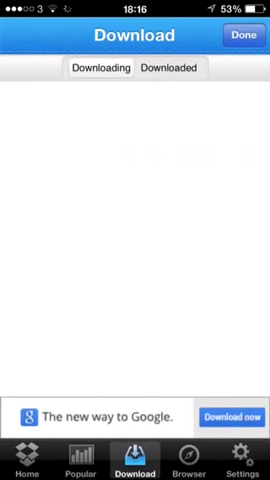
{"action": "left_click", "coordinate": [244, 36]}
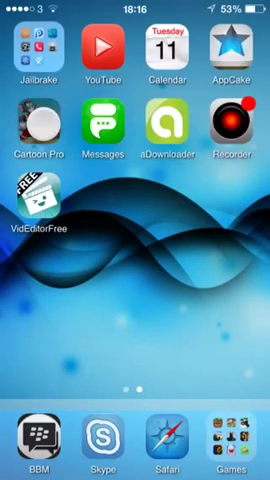
In Cartoon HD Pro's Top Movie category, start downloading 12 Years a Slave (1.50 GB)
{"action": "left_click", "coordinate": [44, 128]}
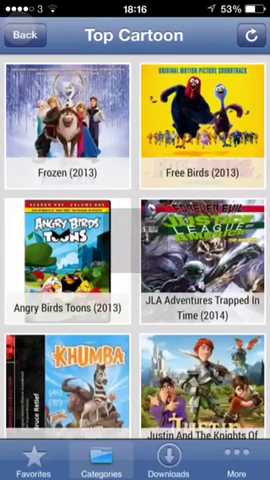
{"action": "left_click", "coordinate": [28, 40]}
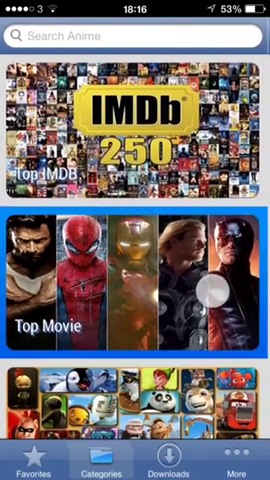
{"action": "left_click", "coordinate": [136, 280]}
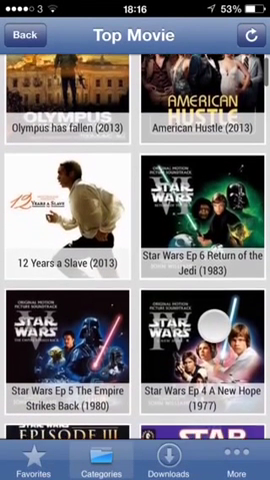
{"action": "scroll", "scroll_direction": "down", "scroll_amount": 3}
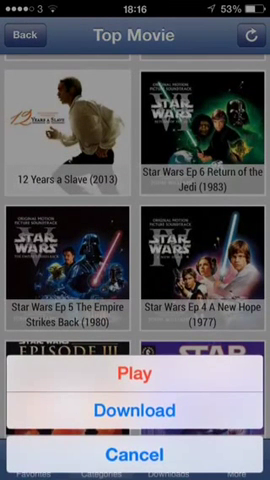
{"action": "left_click", "coordinate": [136, 410]}
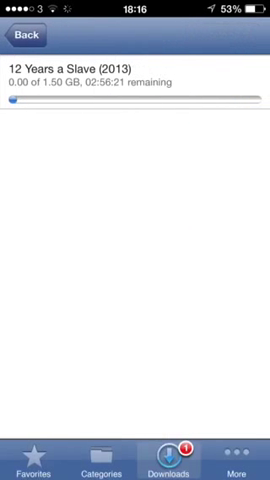